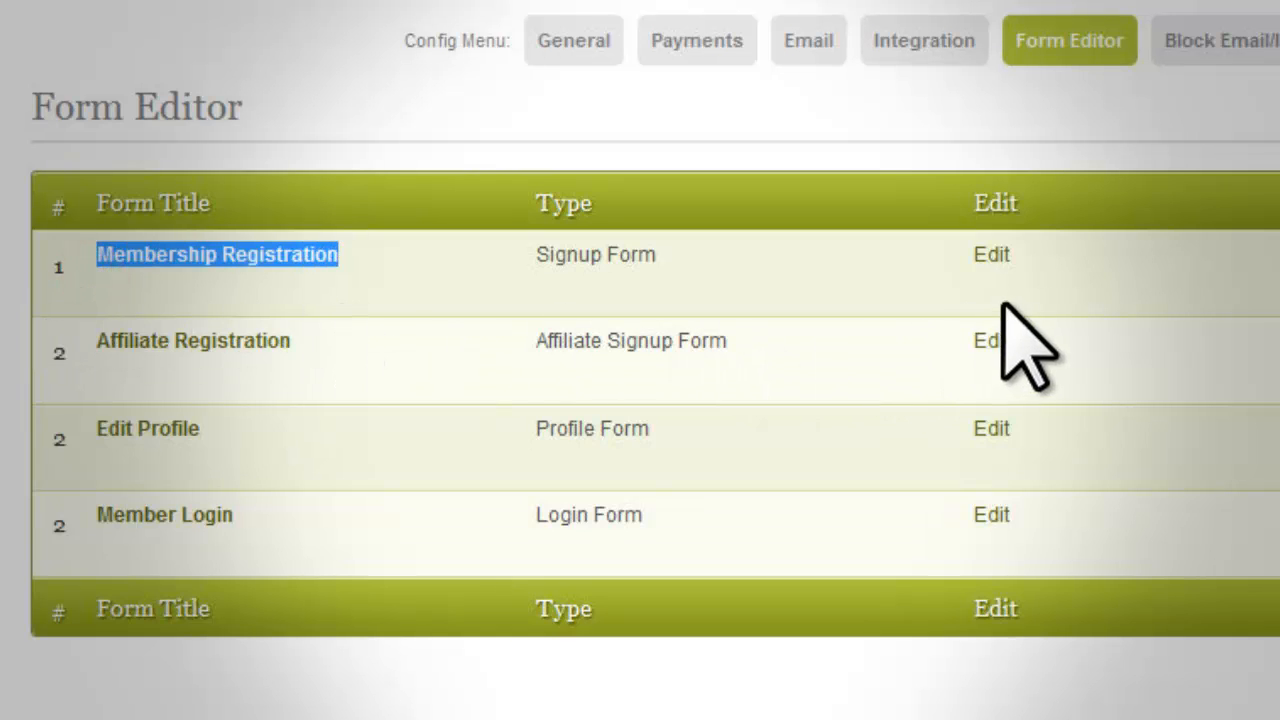
# Enable Terms & Conditions on the Membership Registration form and update it
pyautogui.click(982, 254)
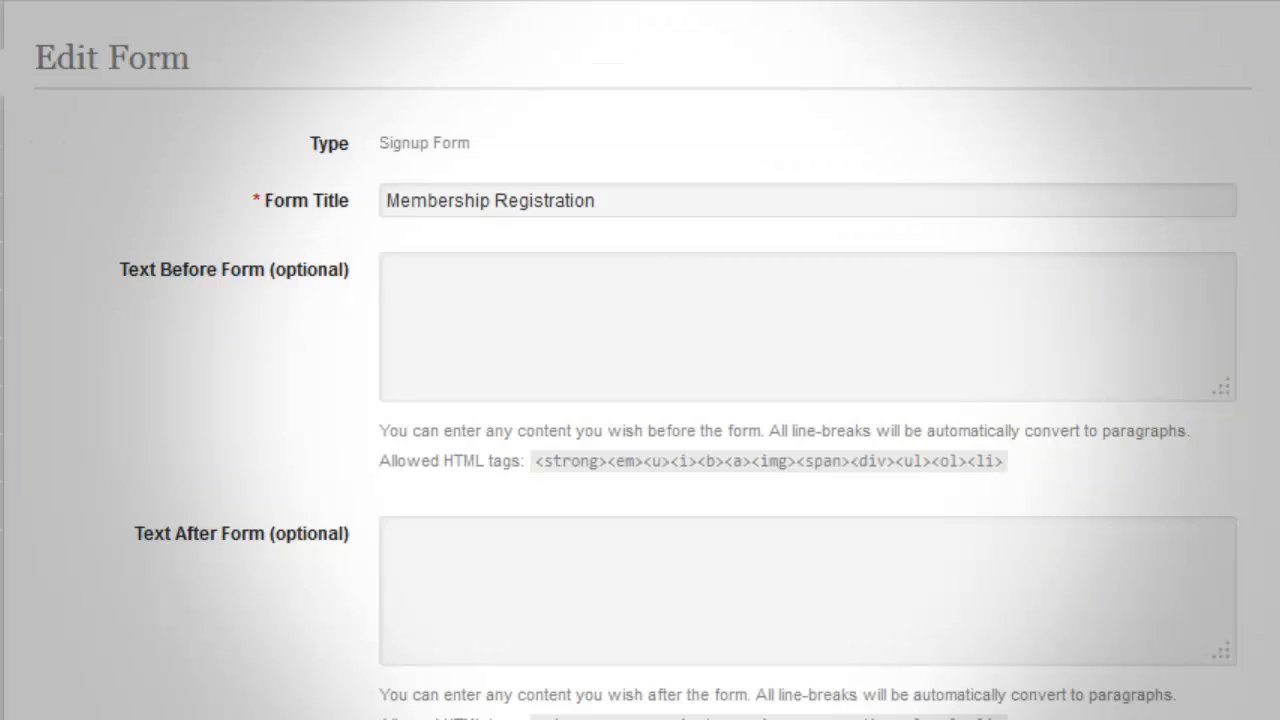
pyautogui.scroll(-3)
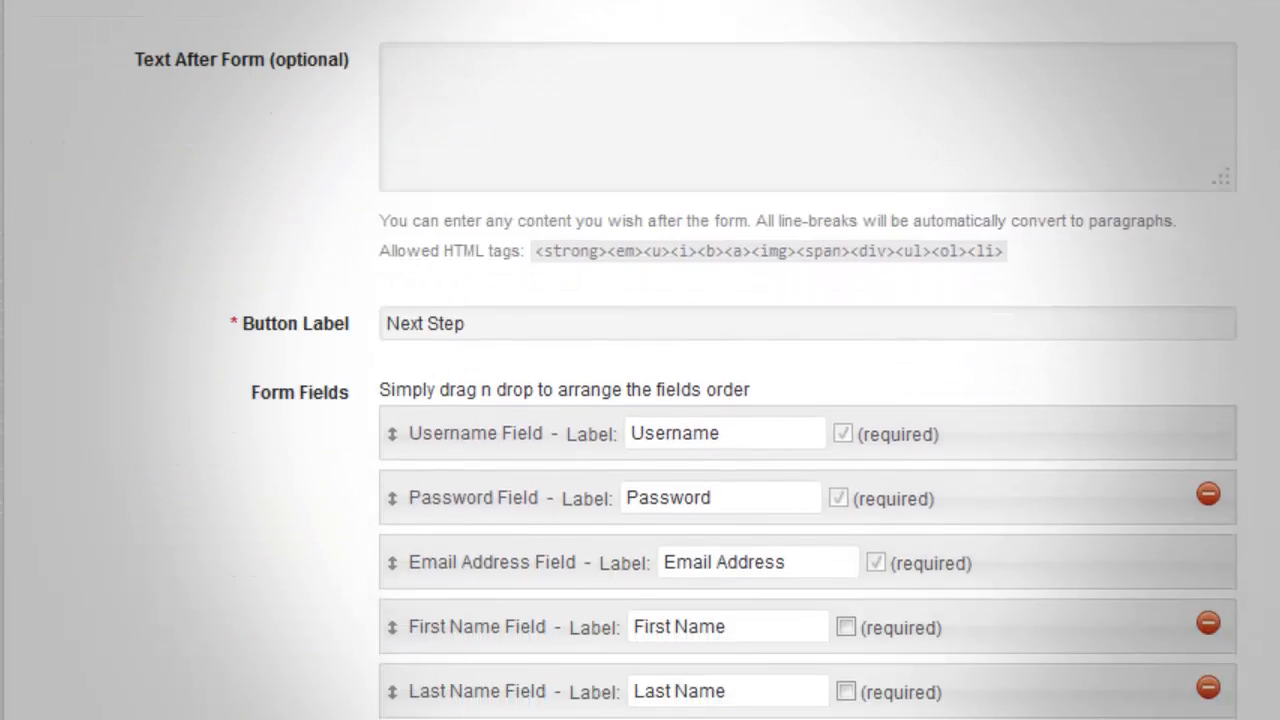
pyautogui.scroll(-3)
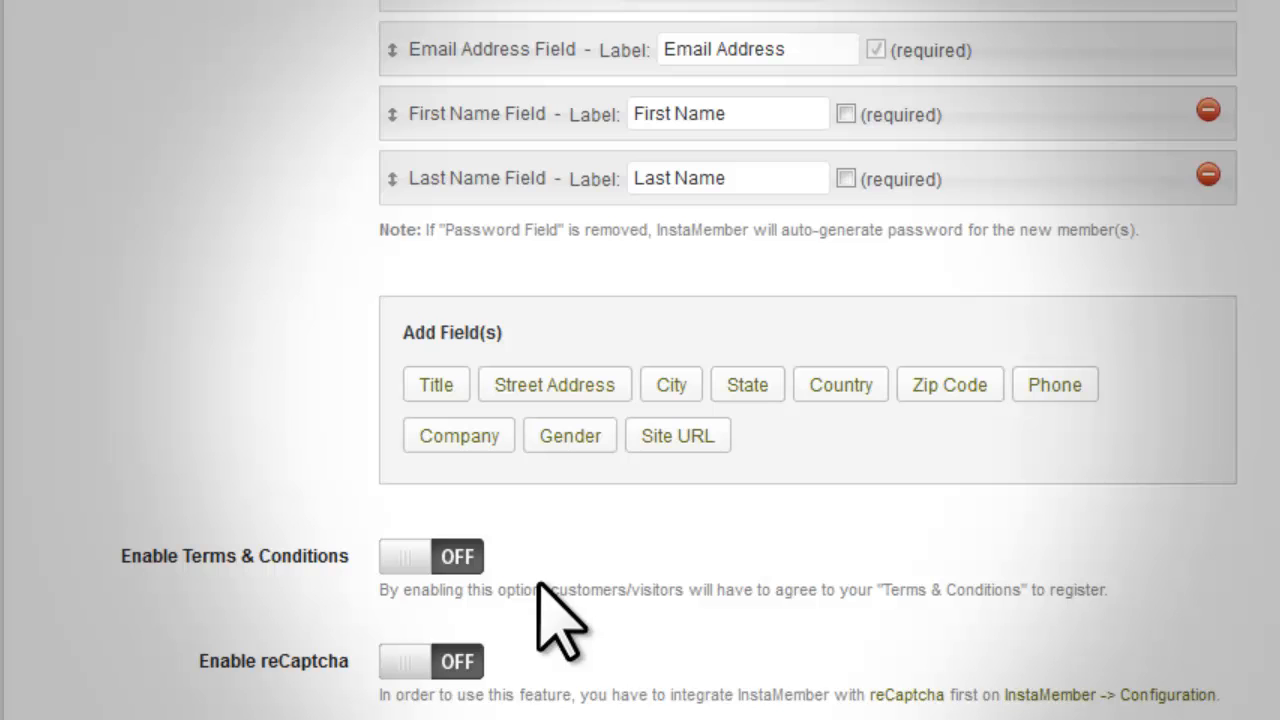
pyautogui.click(430, 556)
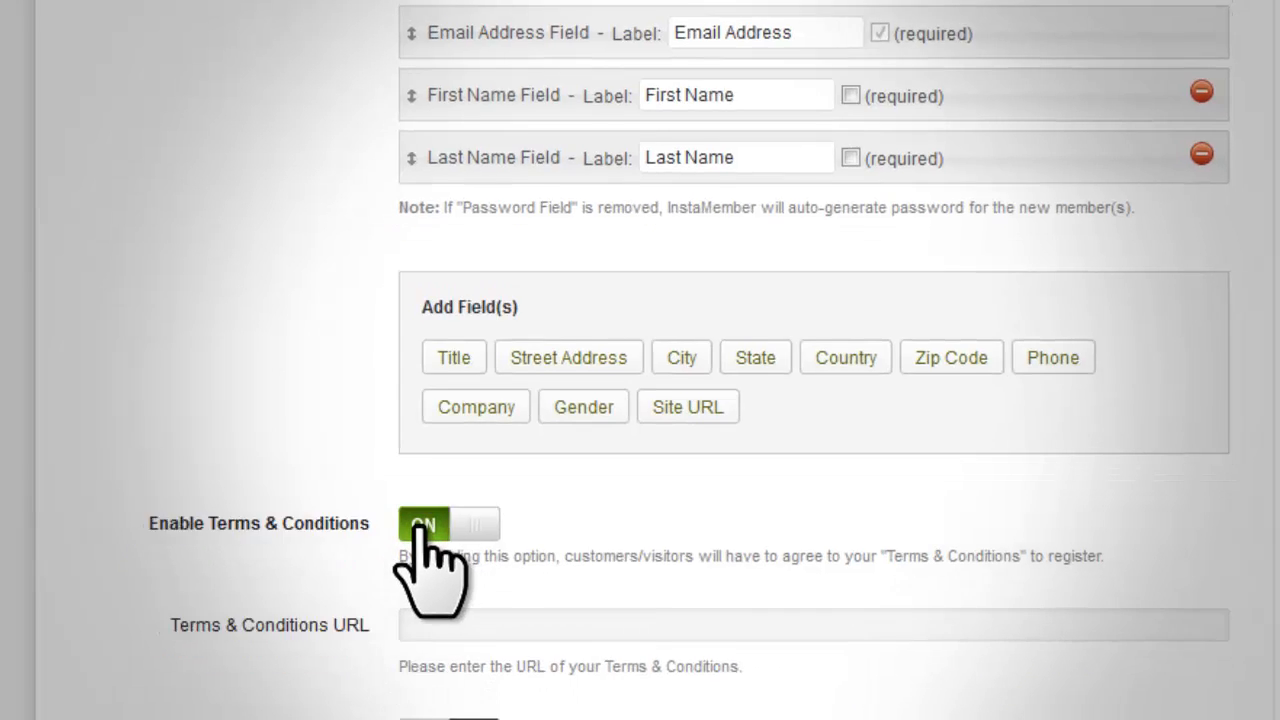
pyautogui.scroll(-3)
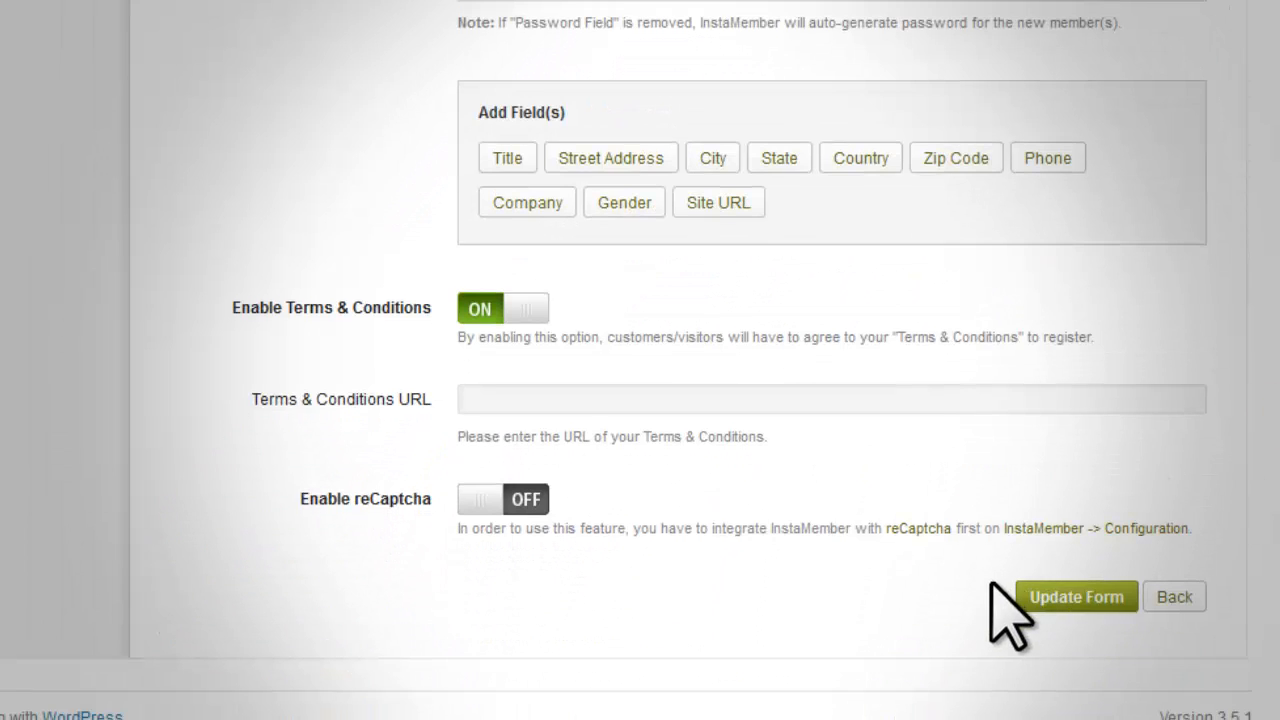
pyautogui.click(1076, 596)
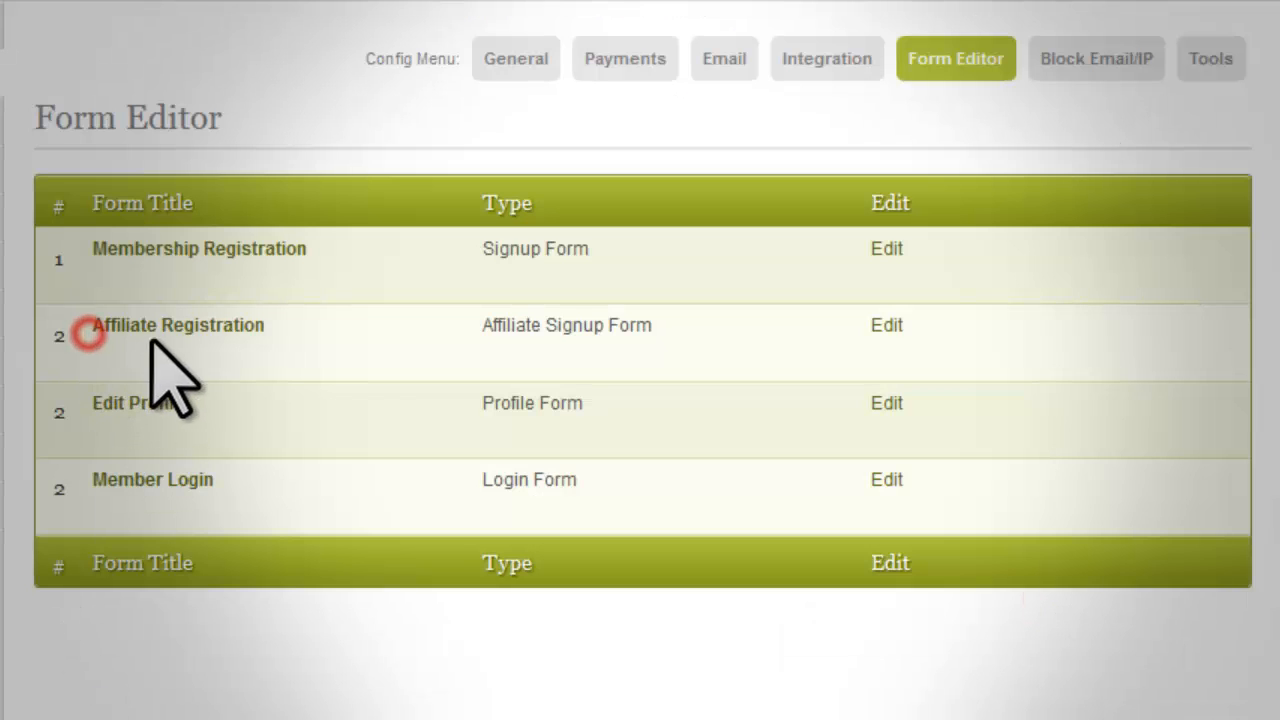
# Enable Terms & Conditions on the Affiliate Registration form and update it
pyautogui.doubleClick(178, 324)
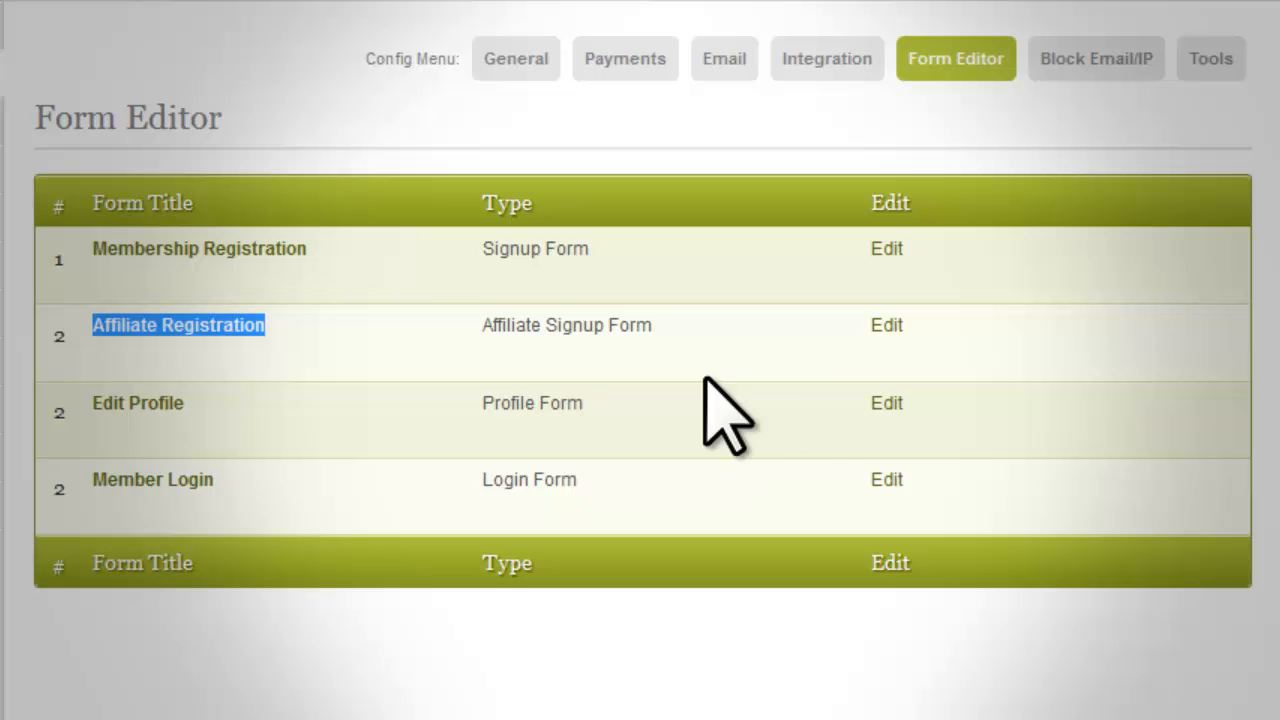
pyautogui.click(886, 324)
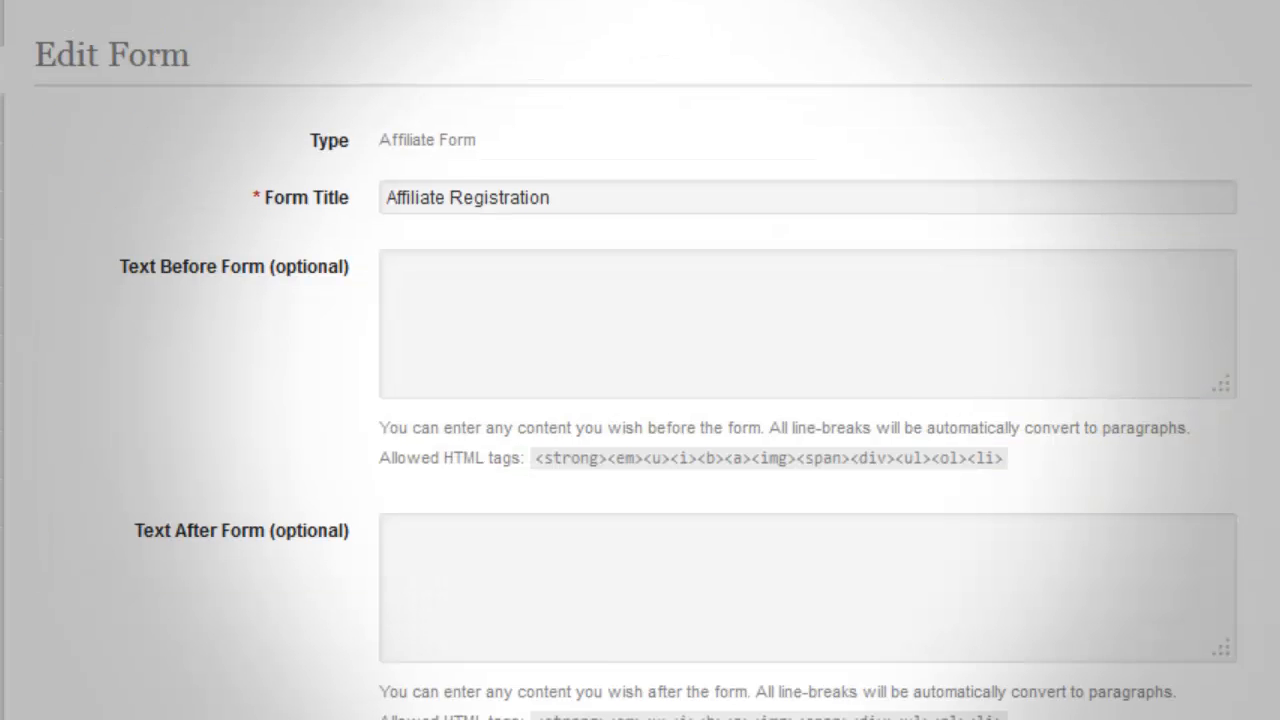
pyautogui.scroll(-3)
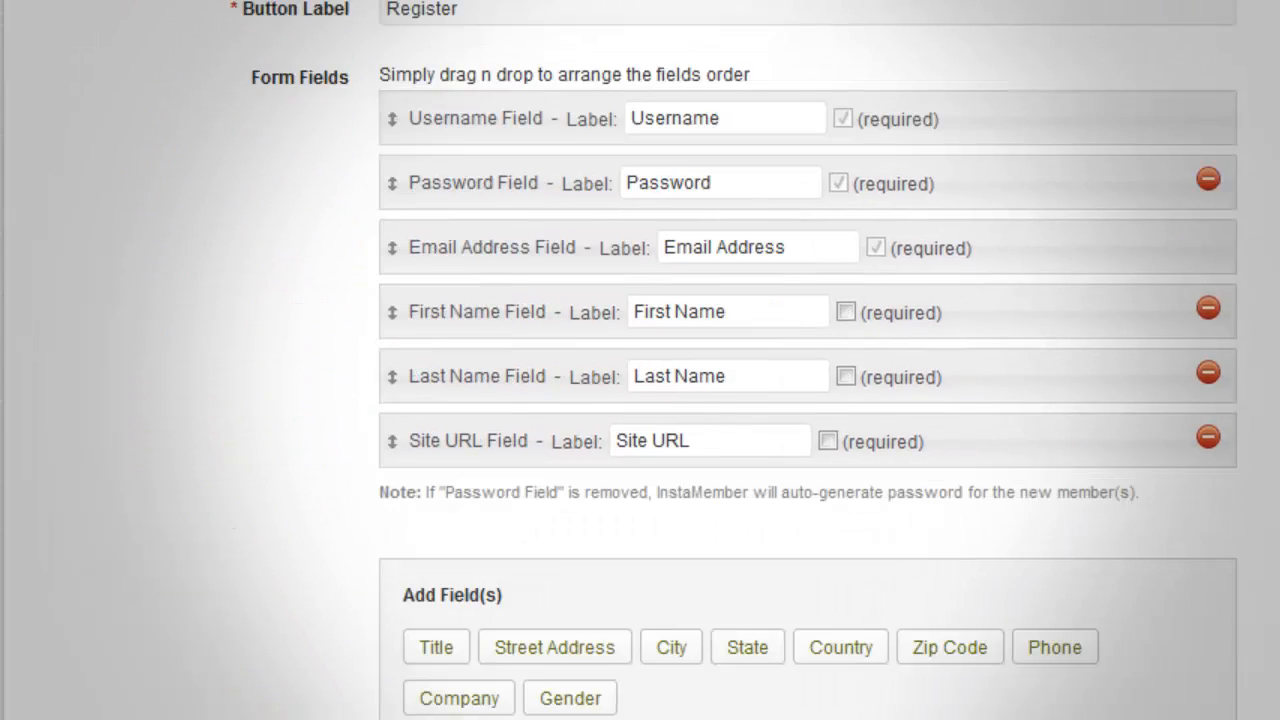
pyautogui.scroll(-3)
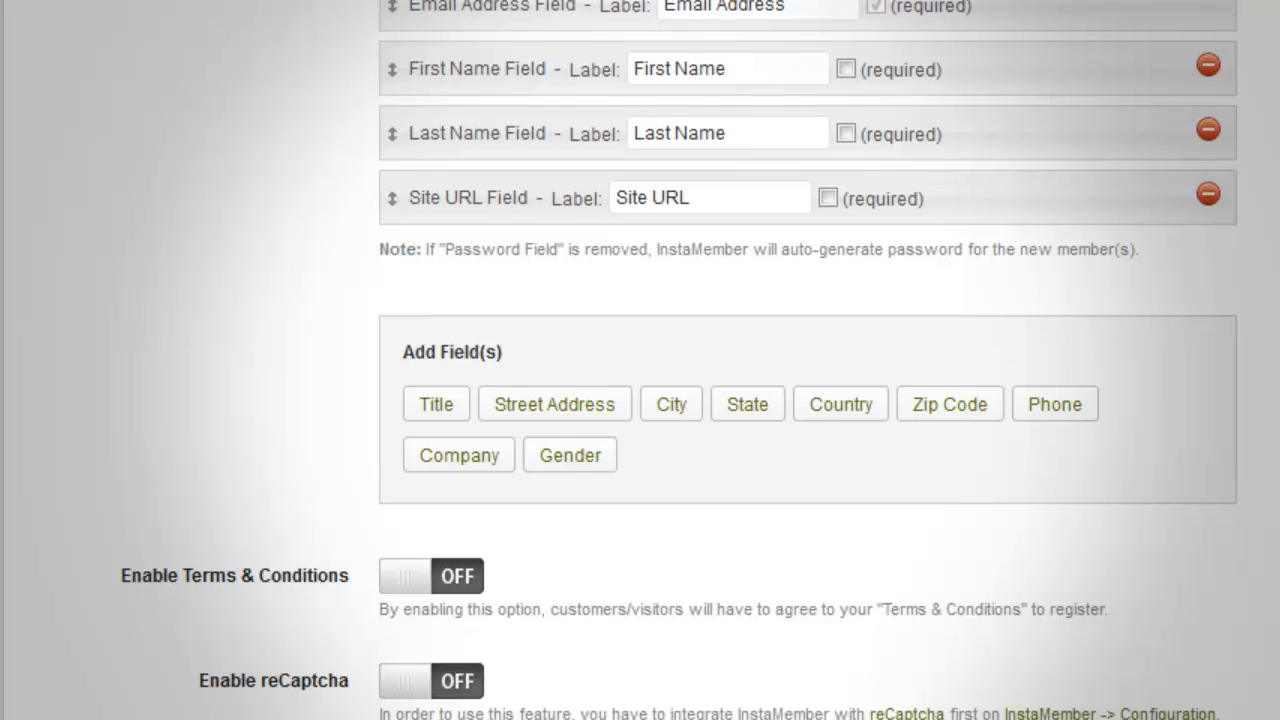
pyautogui.click(420, 576)
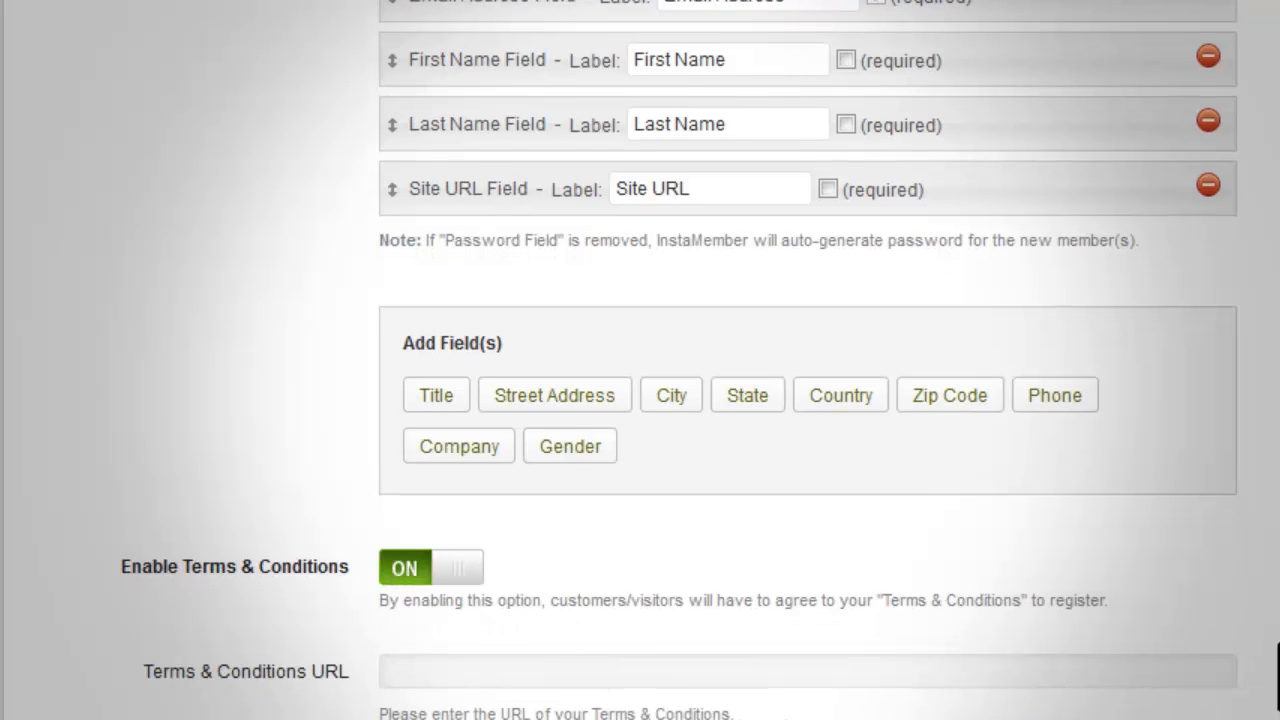
pyautogui.click(1052, 580)
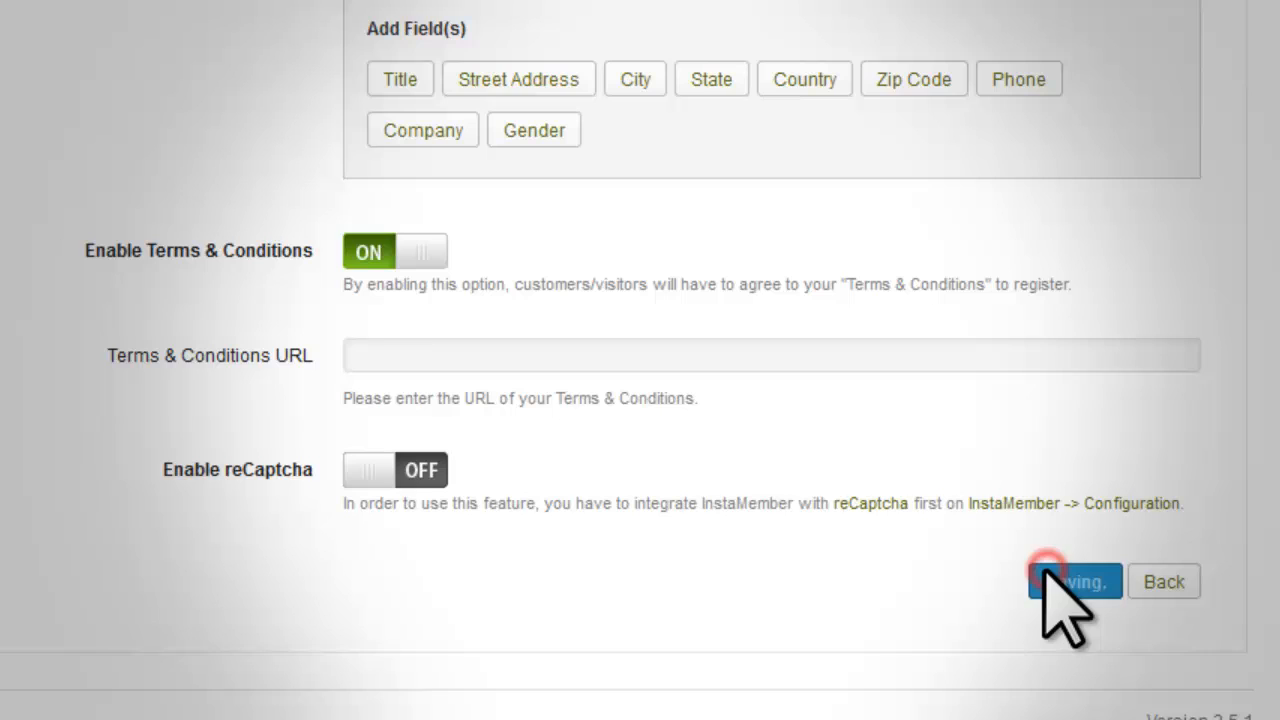
pyautogui.click(1062, 566)
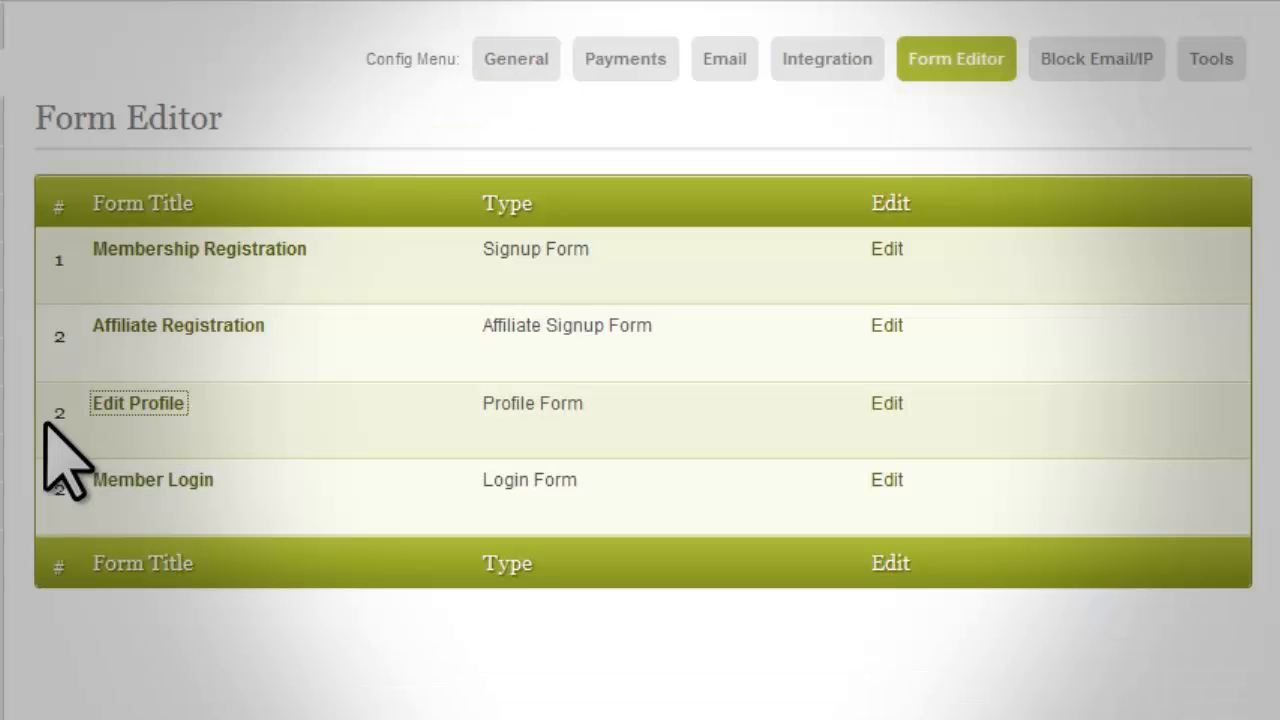
pyautogui.click(80, 412)
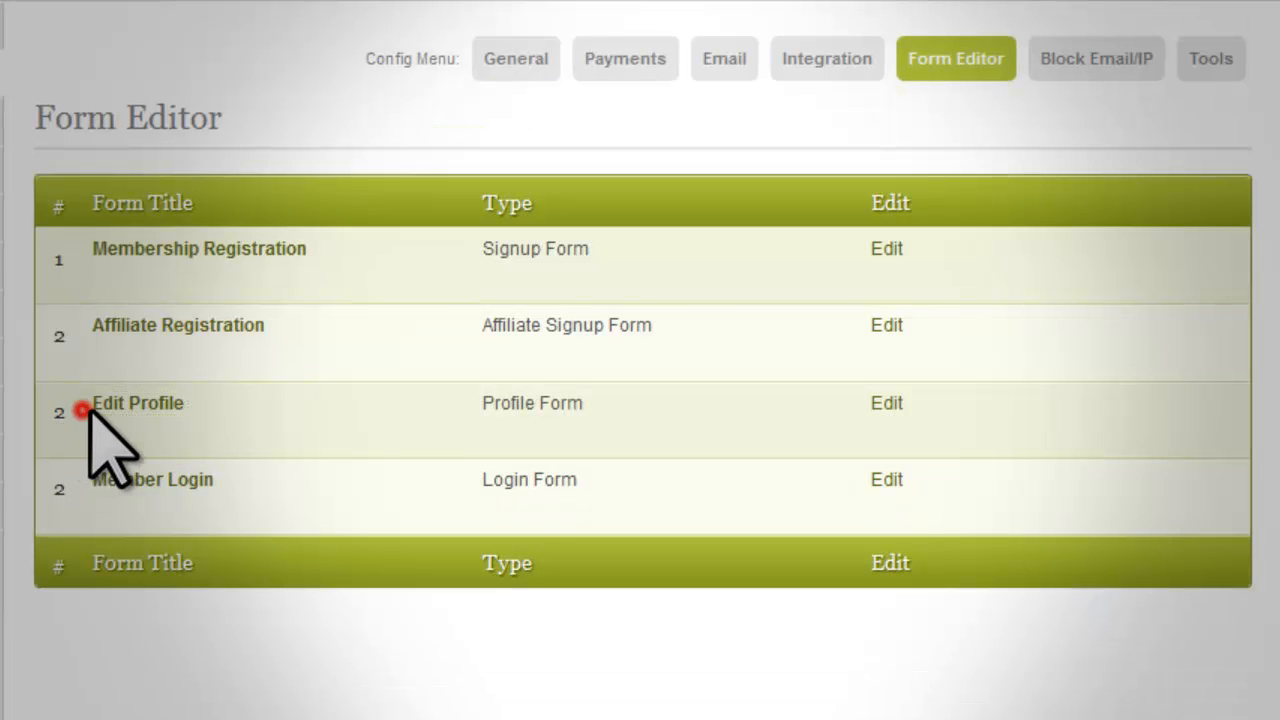
pyautogui.doubleClick(136, 404)
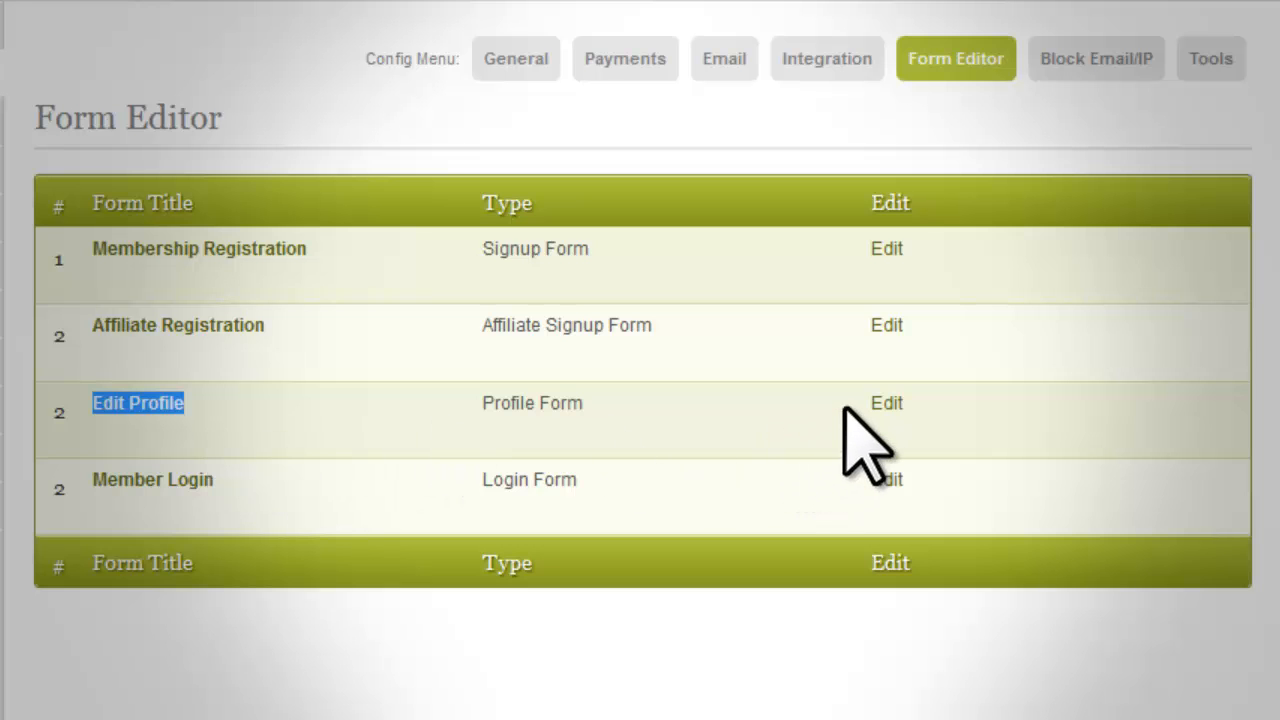
pyautogui.click(886, 404)
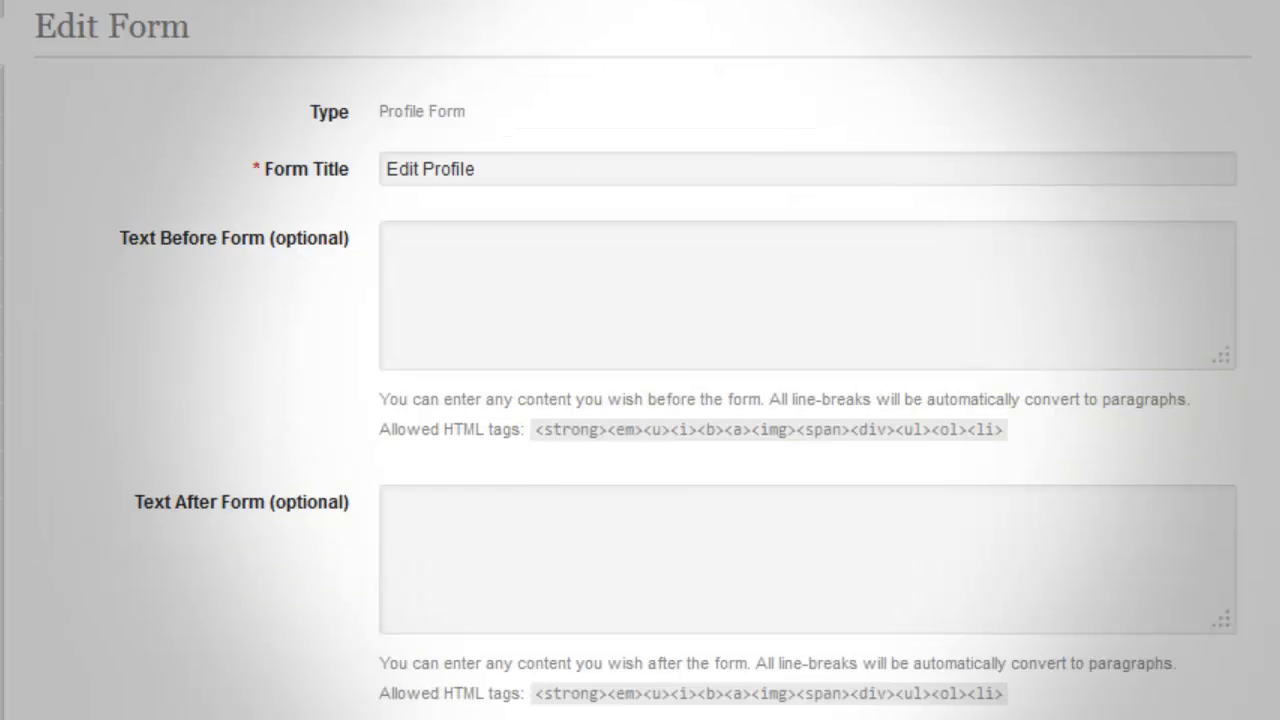
pyautogui.scroll(-3)
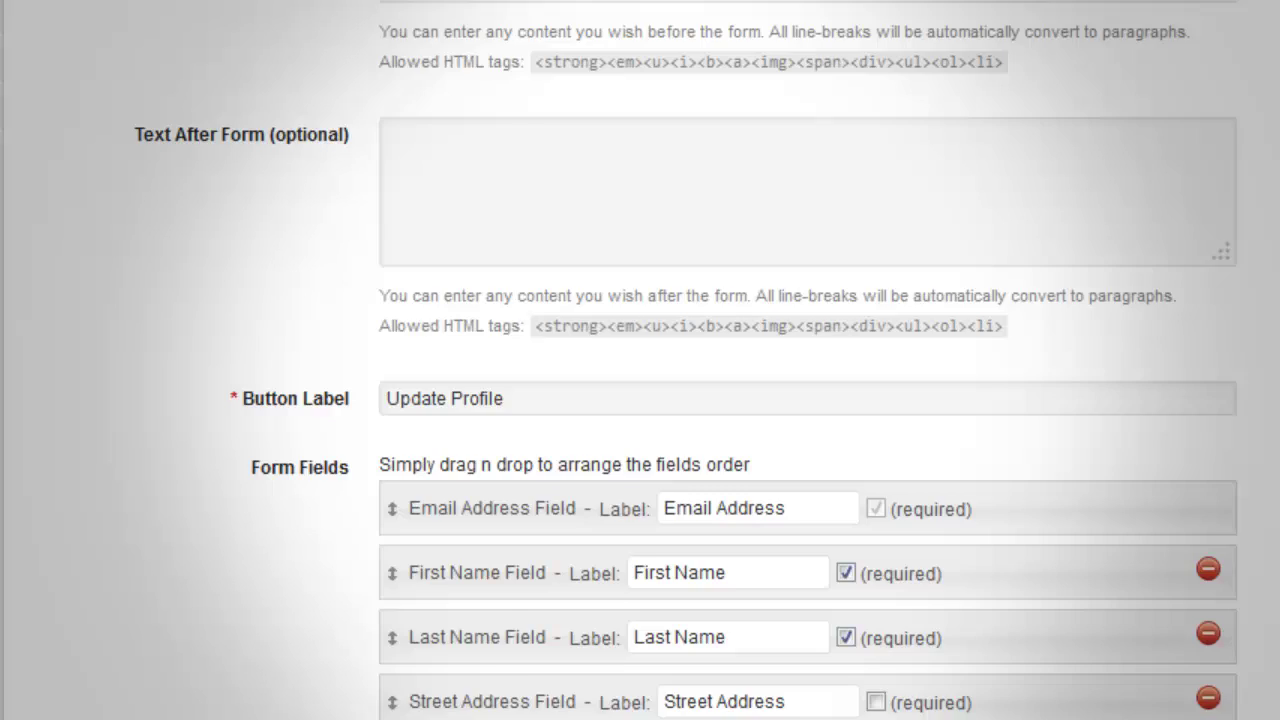
pyautogui.scroll(-3)
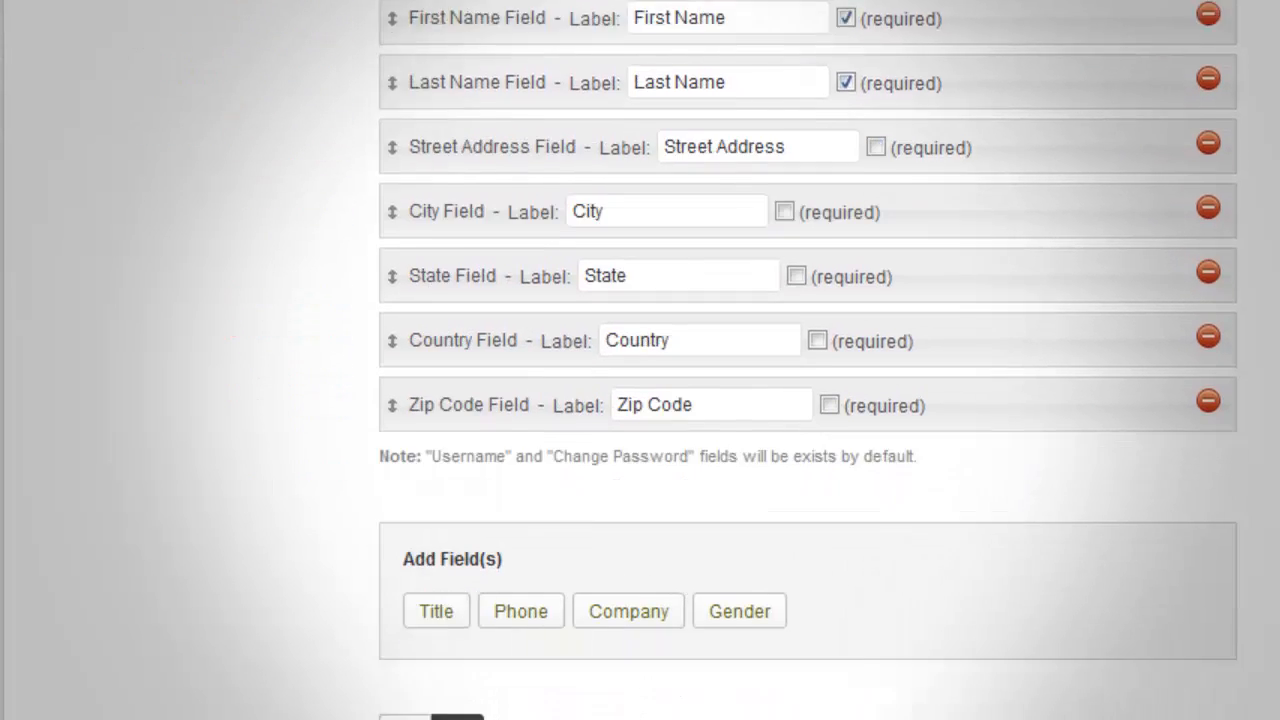
pyautogui.scroll(-3)
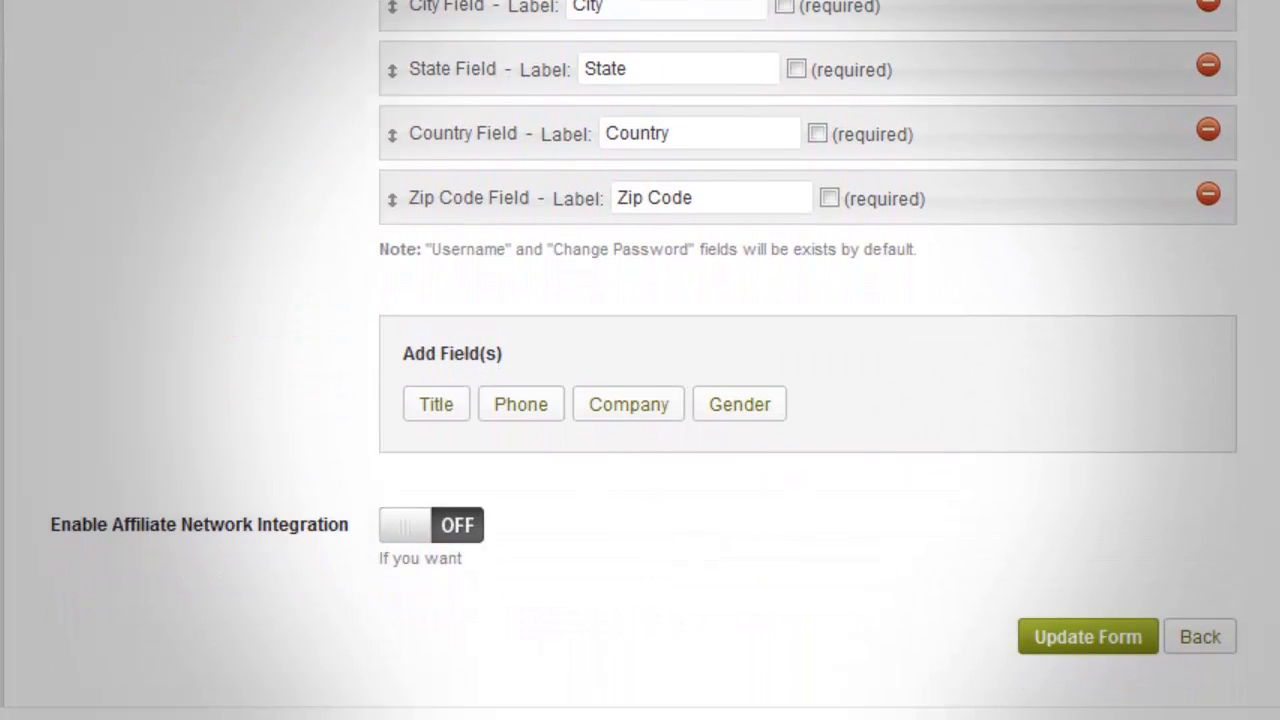
pyautogui.click(1200, 636)
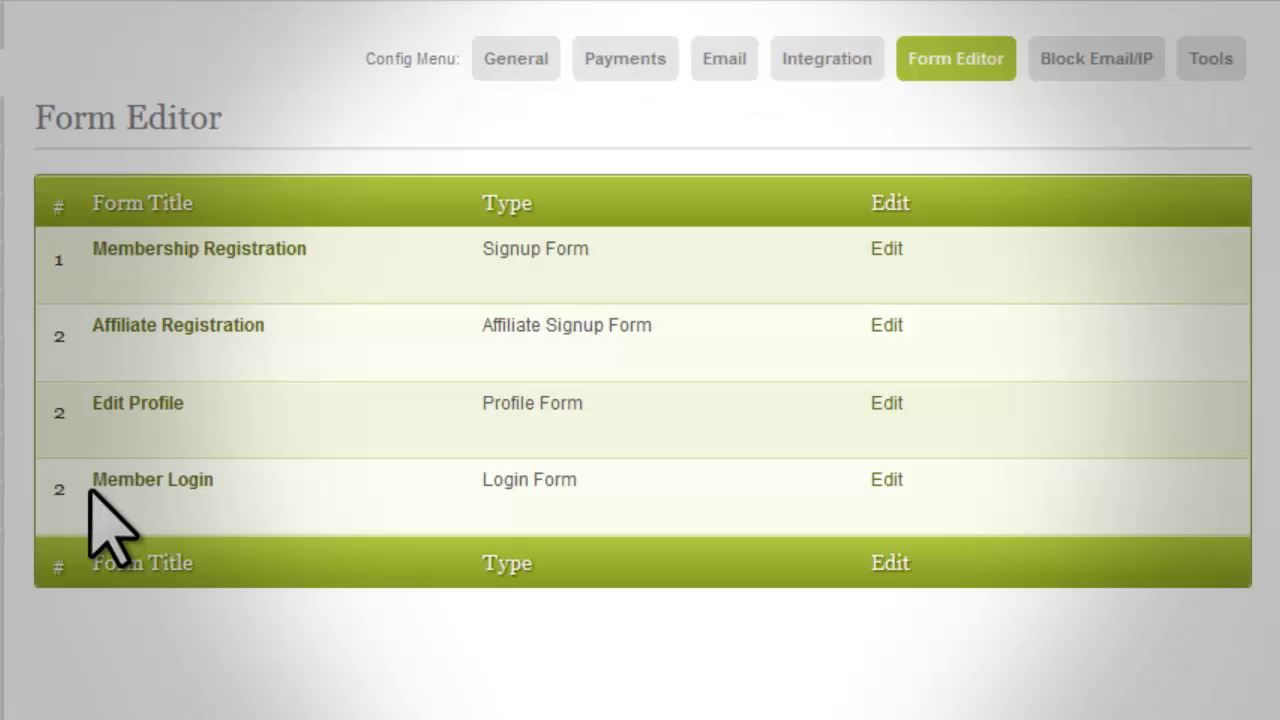
pyautogui.doubleClick(152, 480)
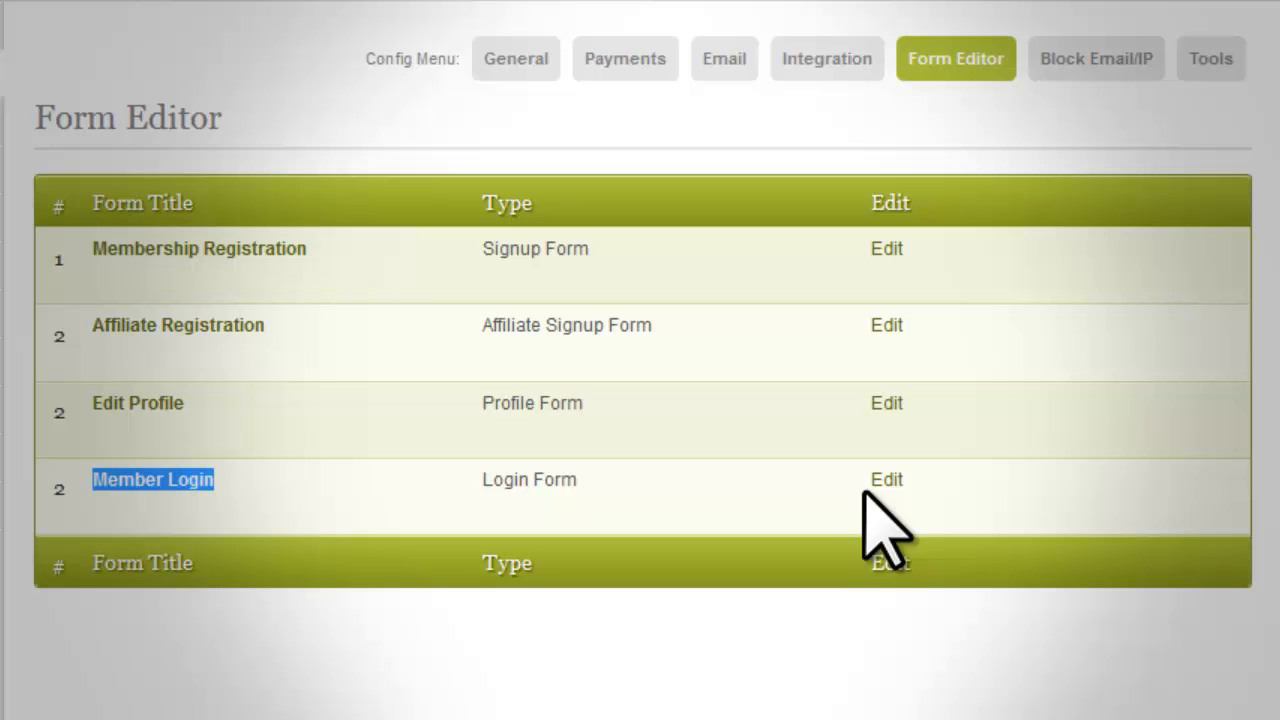
pyautogui.click(886, 480)
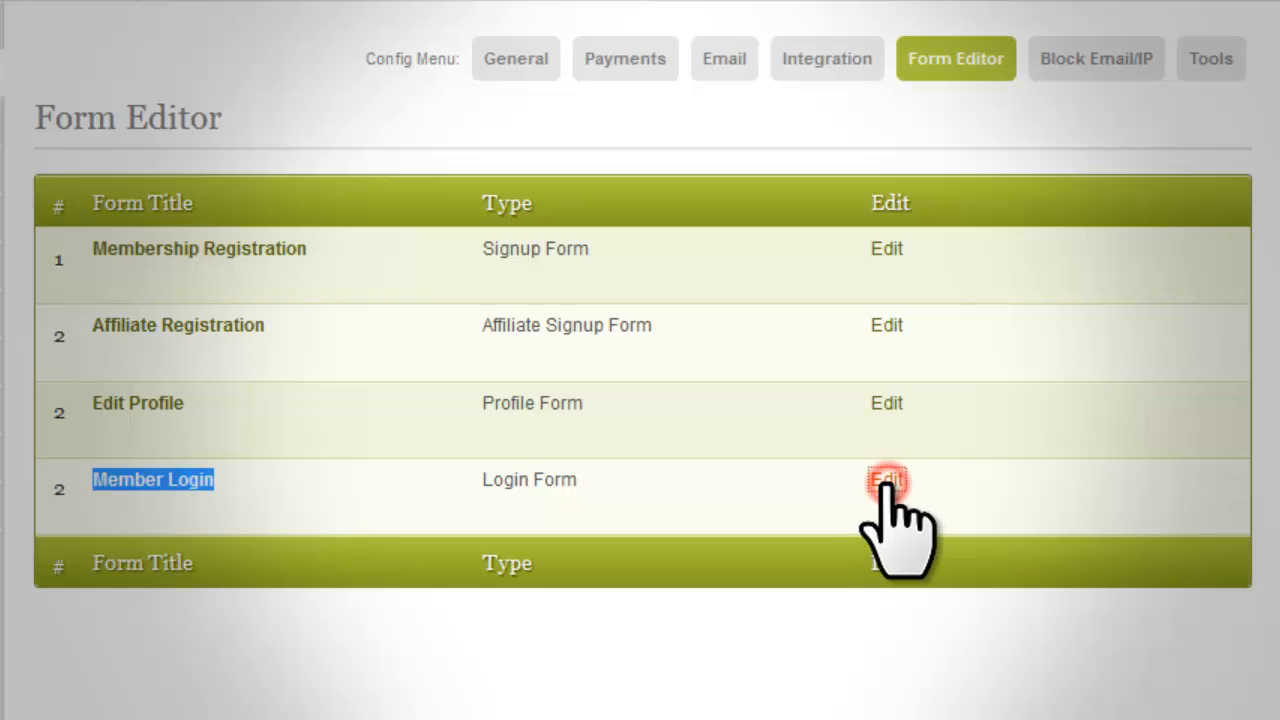
pyautogui.click(886, 480)
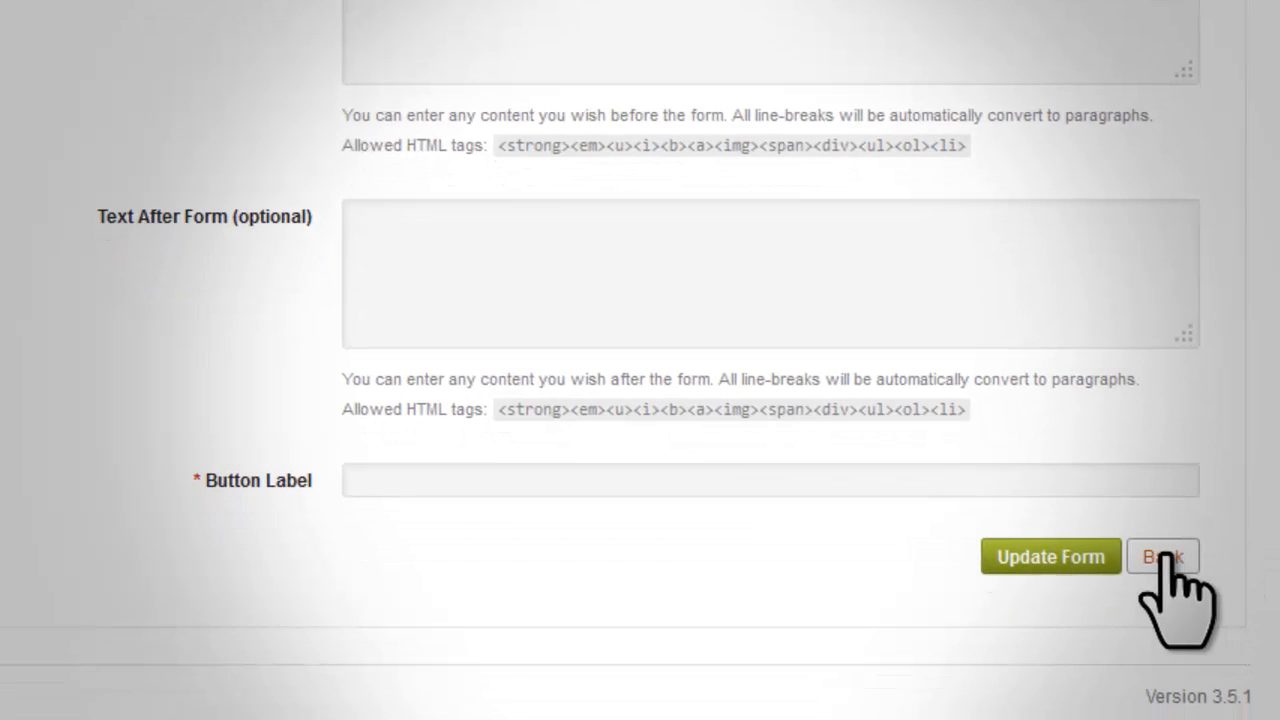
pyautogui.click(1166, 556)
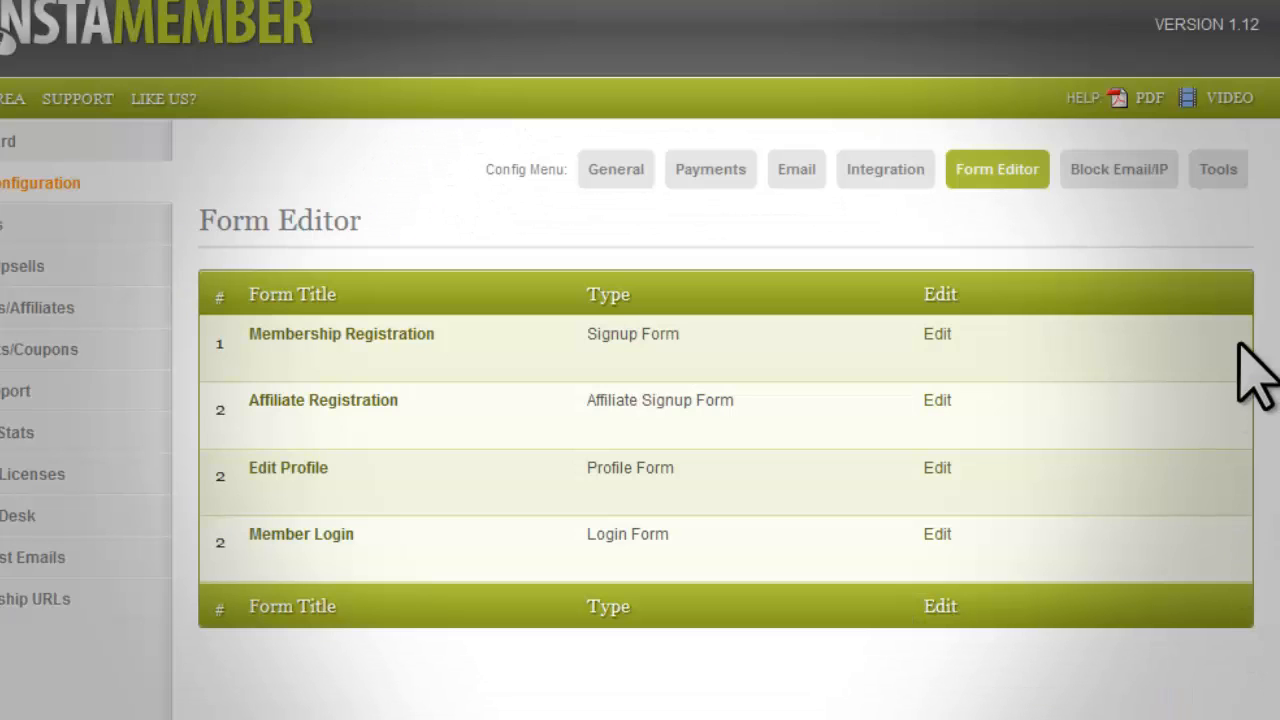